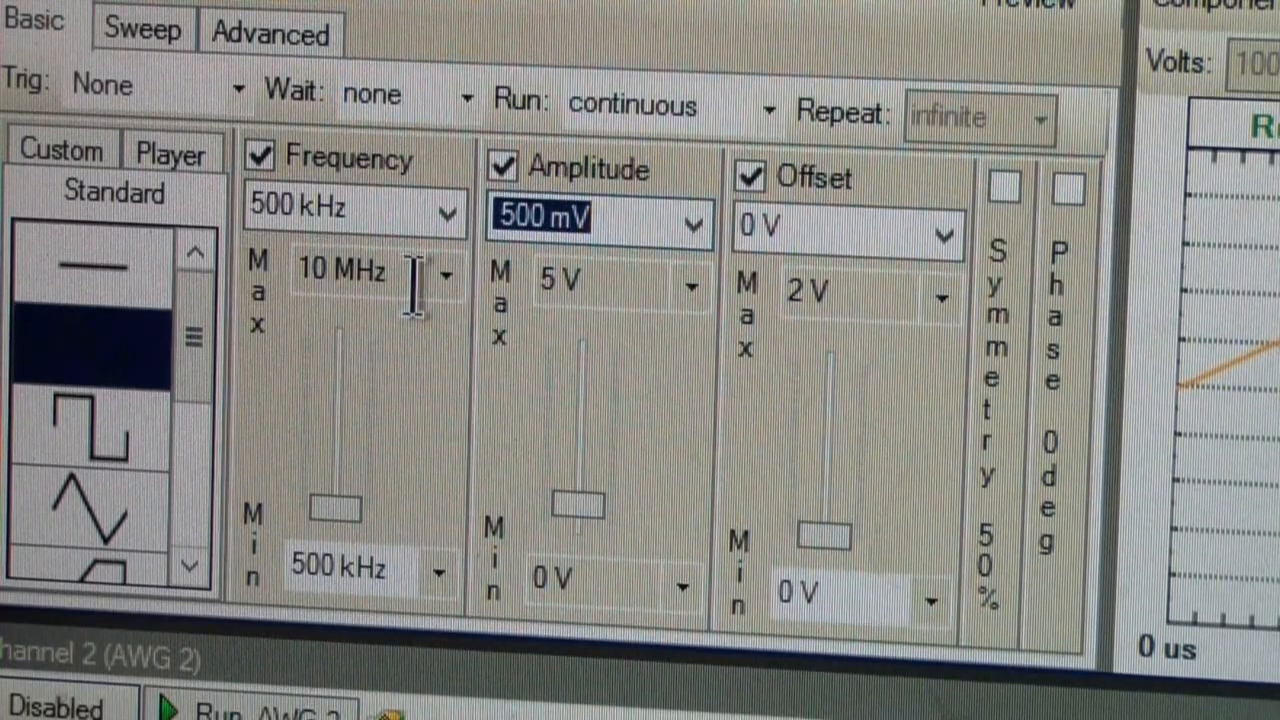
left_click(448, 276)
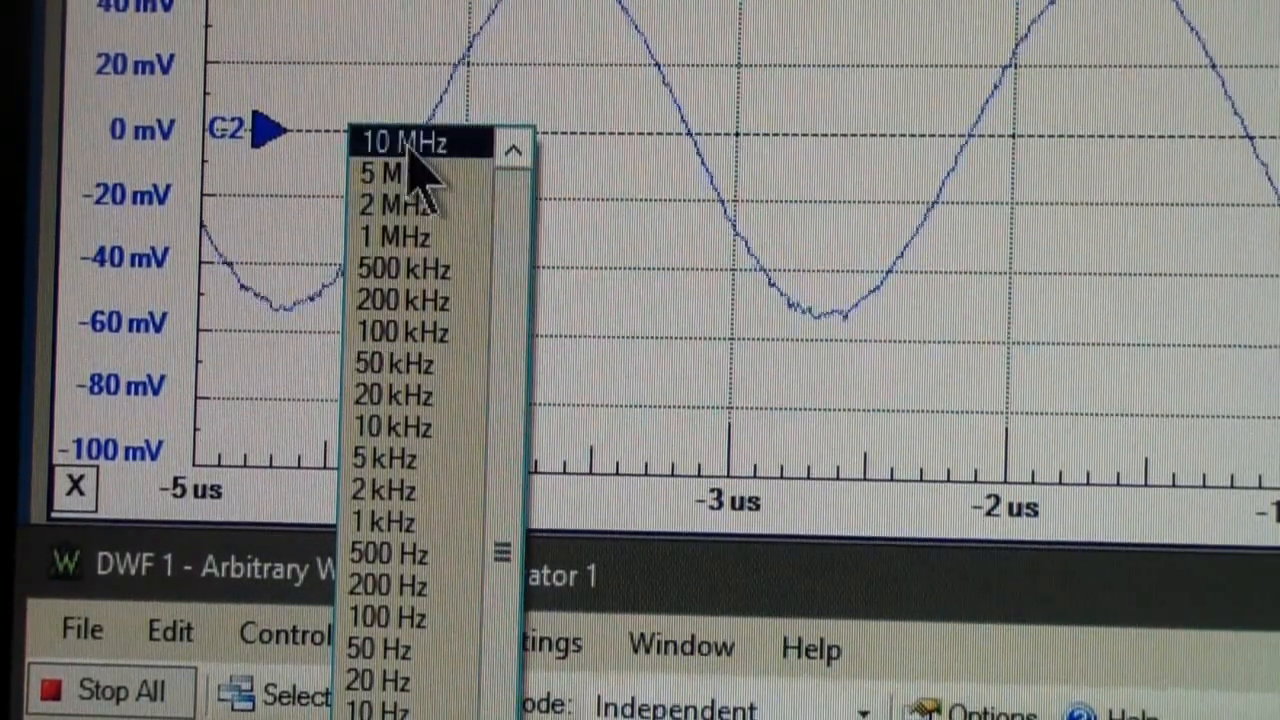
left_click(416, 140)
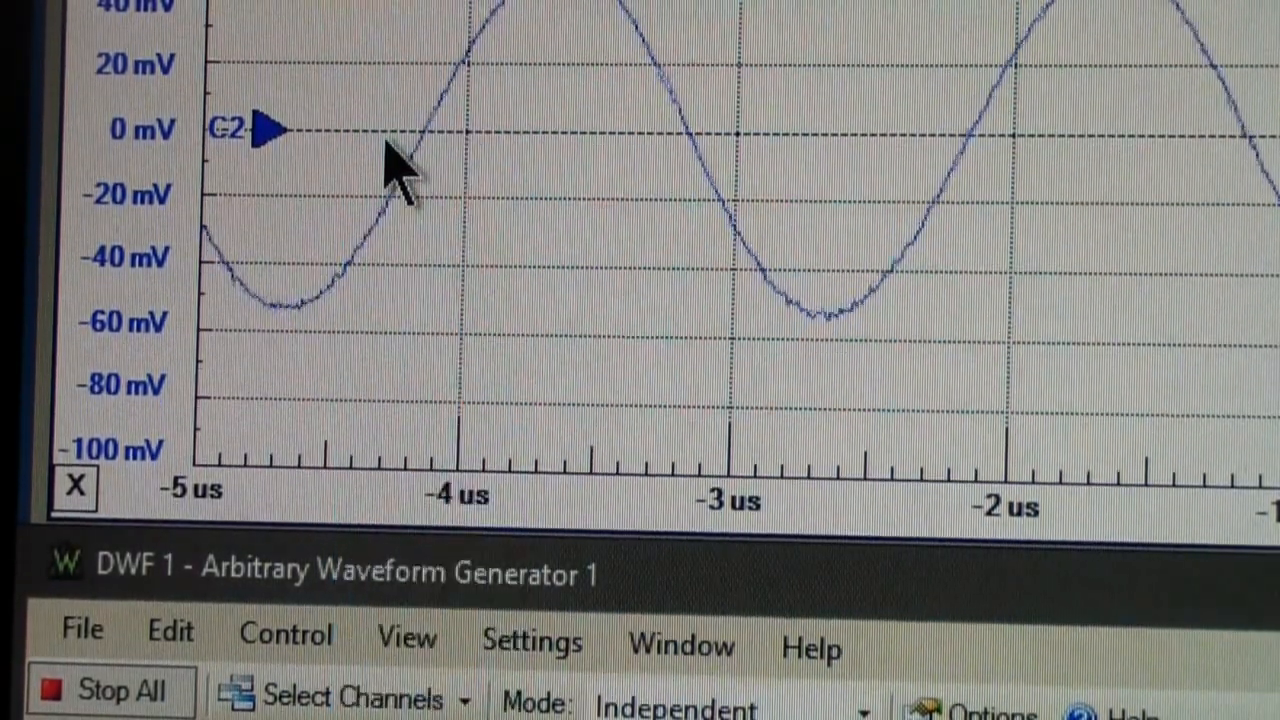